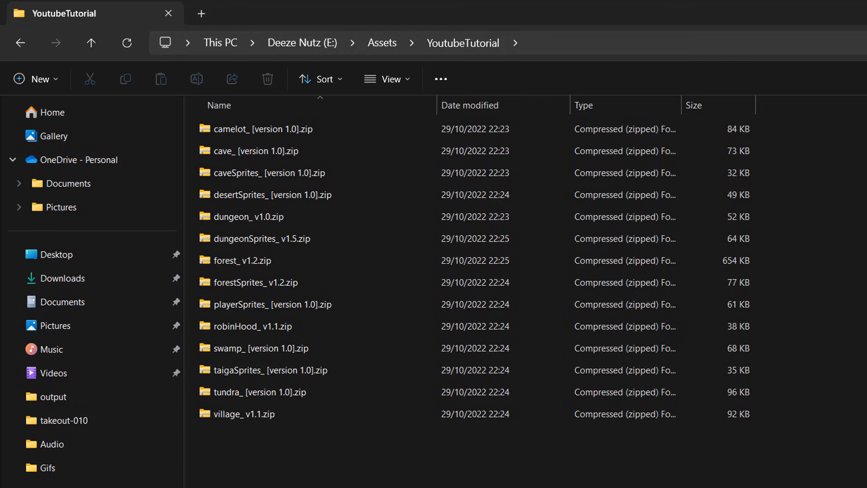
# Select all fourteen zip archives and bring up the classic context menu with the 7-Zip entry
pyautogui.click(249, 216)
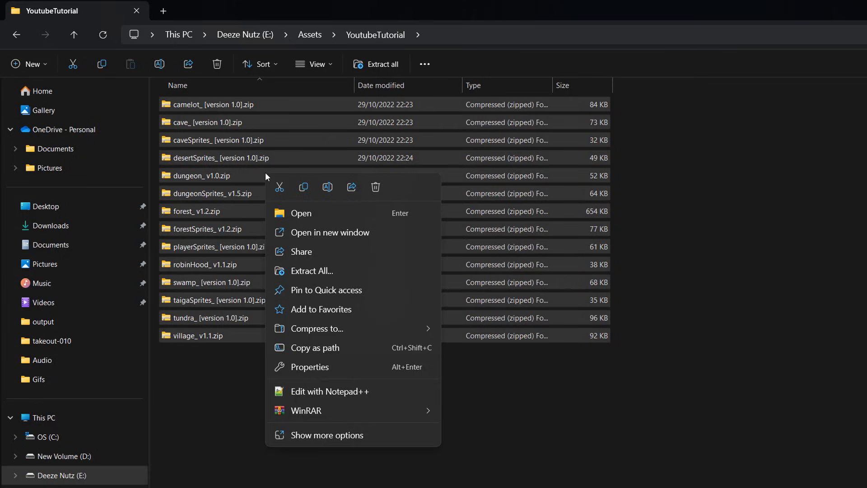
pyautogui.moveTo(360, 214)
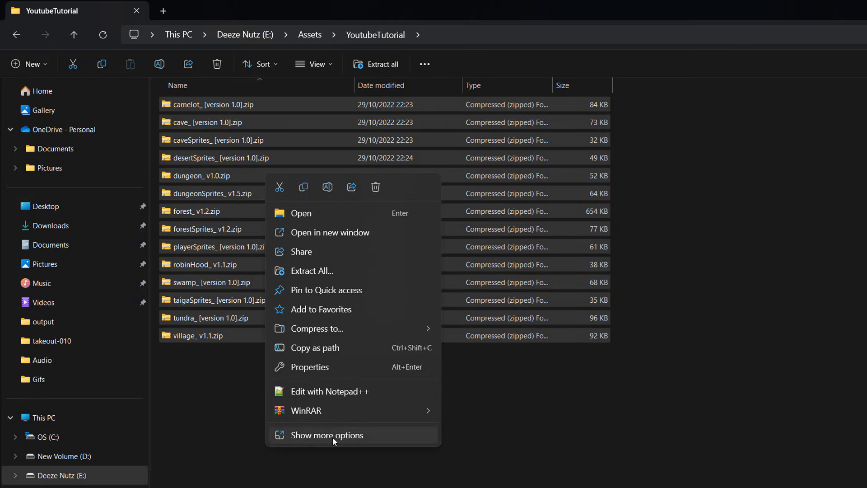
pyautogui.click(327, 435)
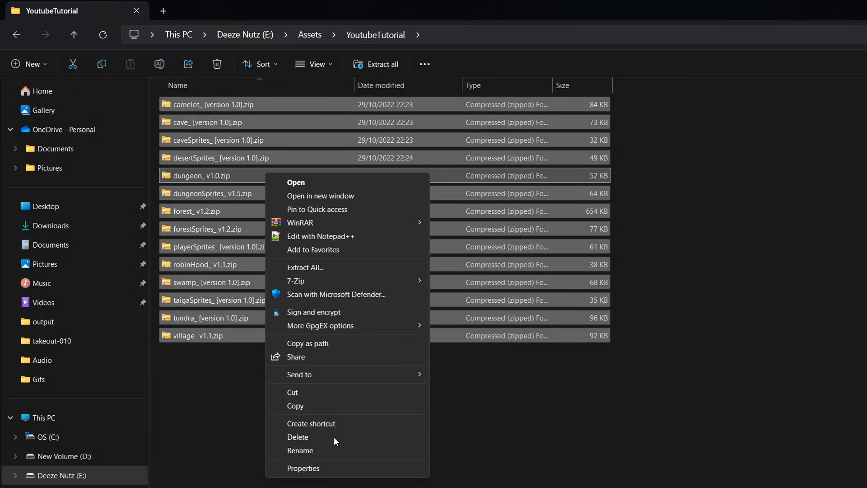
pyautogui.moveTo(341, 280)
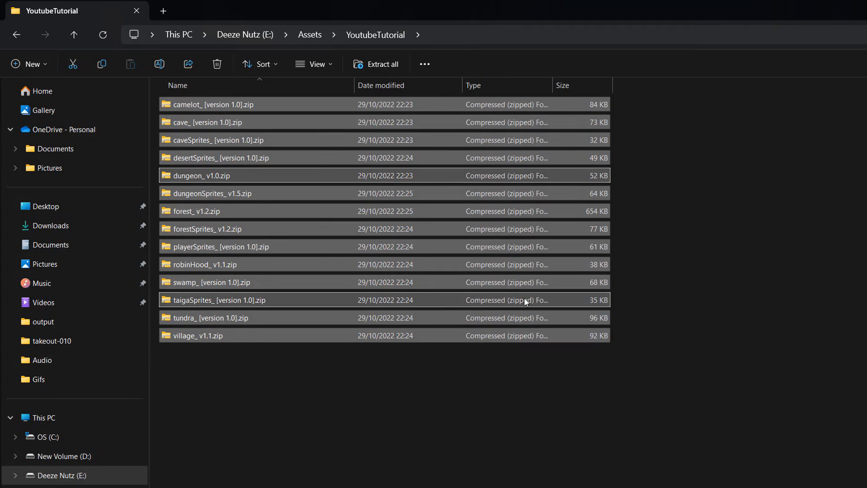
# Extract each archive into its own folder via 7-Zip, inspect the desertSprites_ [version 1.0] folder, and return to YoutubeTutorial
pyautogui.click(382, 64)
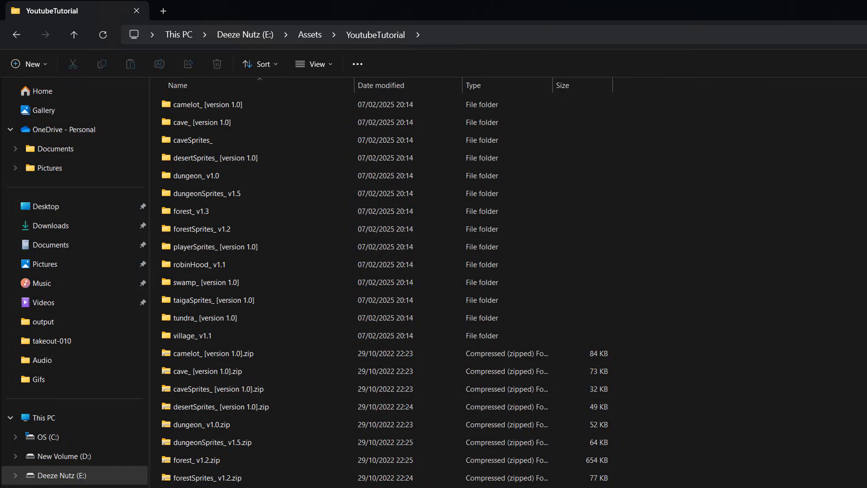
pyautogui.doubleClick(207, 104)
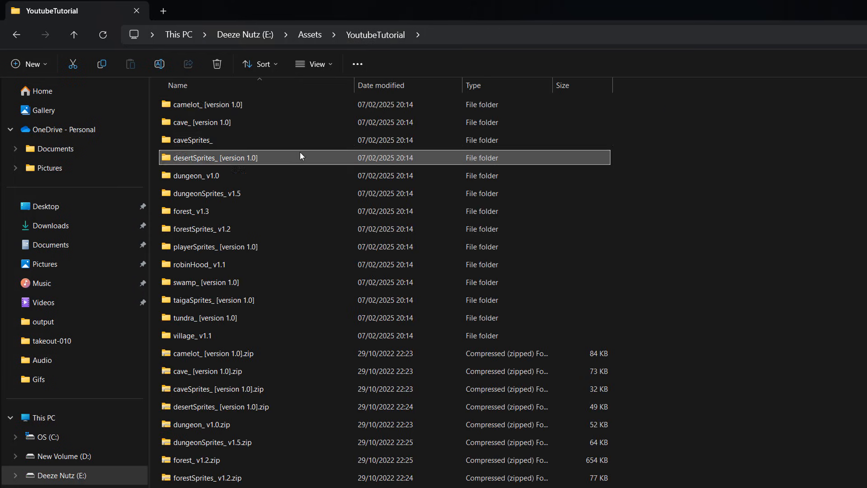
pyautogui.doubleClick(214, 157)
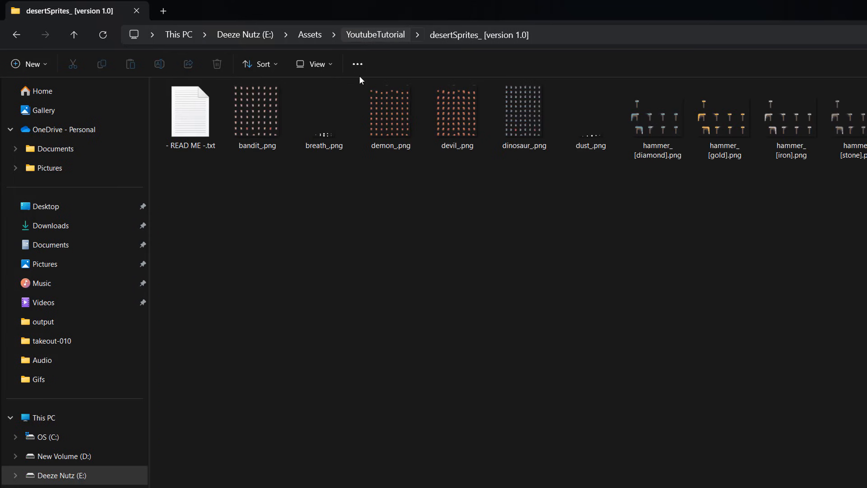
pyautogui.click(375, 35)
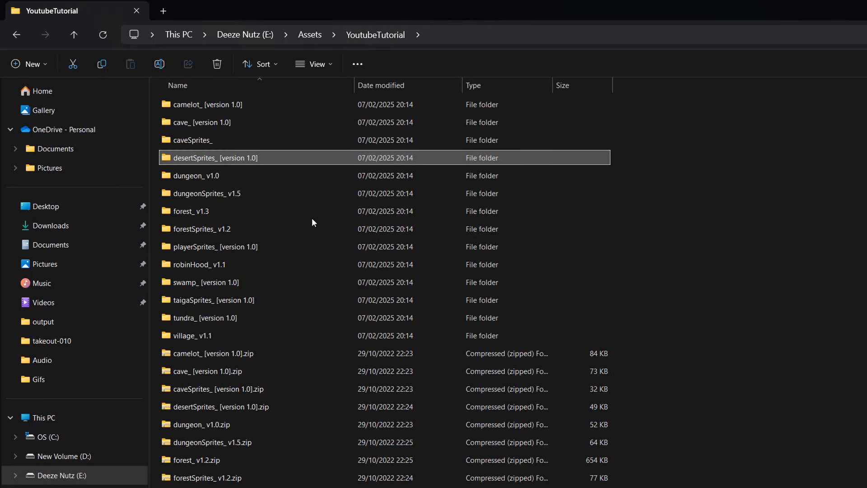